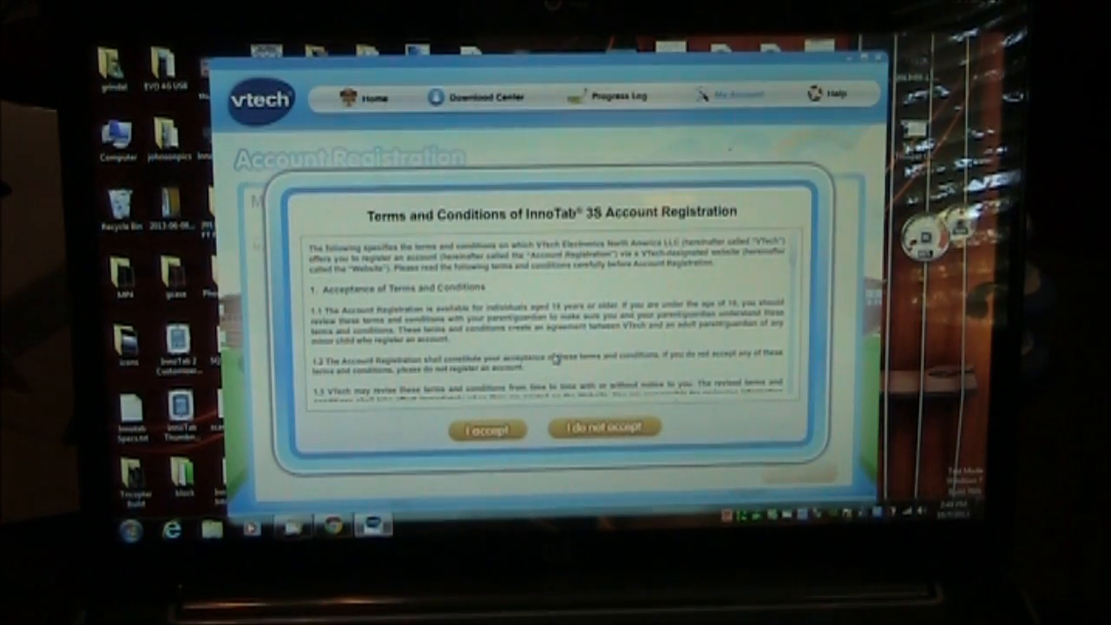
- Accept the InnoTab 3S registration Terms and Conditions
{"action": "left_click", "coordinate": [487, 429]}
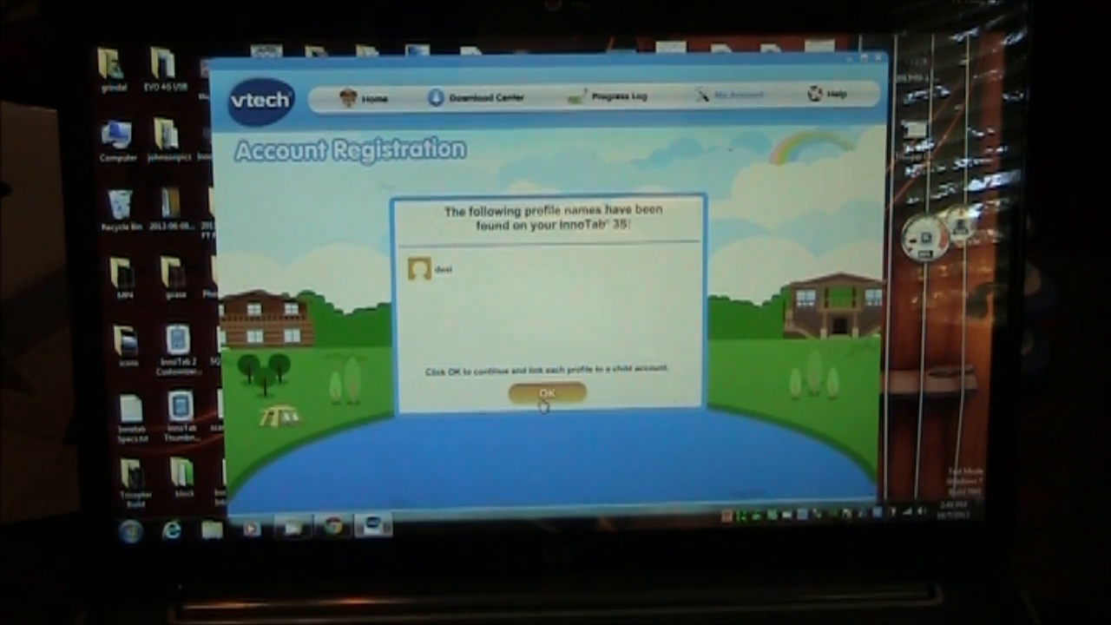
- Link the tablet's 'desi' profile to the child account Desmond
{"action": "left_click", "coordinate": [545, 392]}
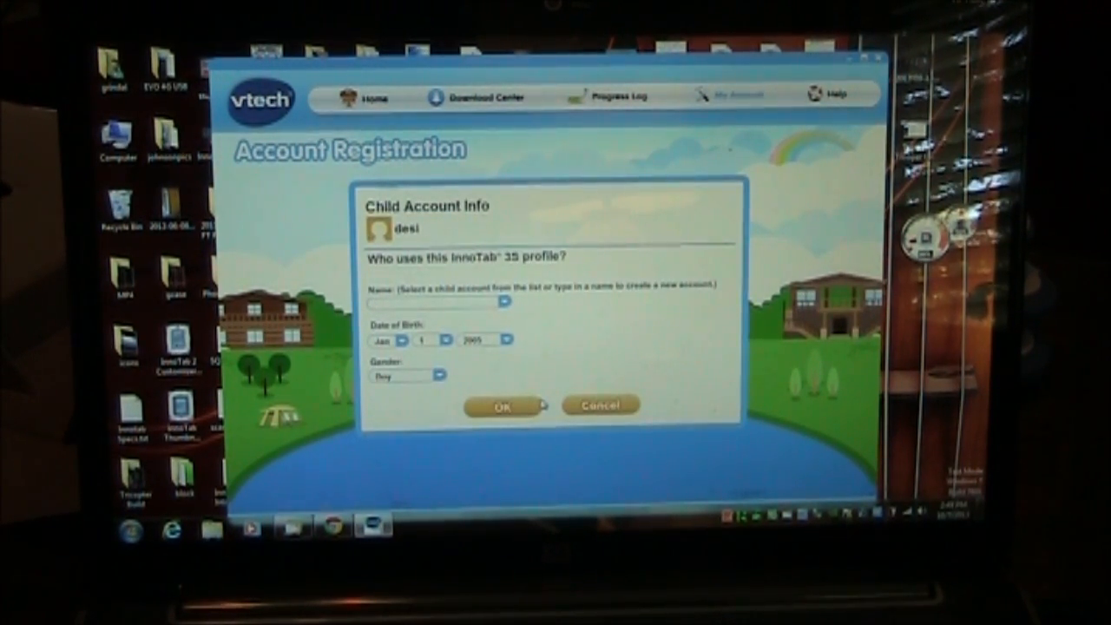
{"action": "left_click", "coordinate": [504, 302]}
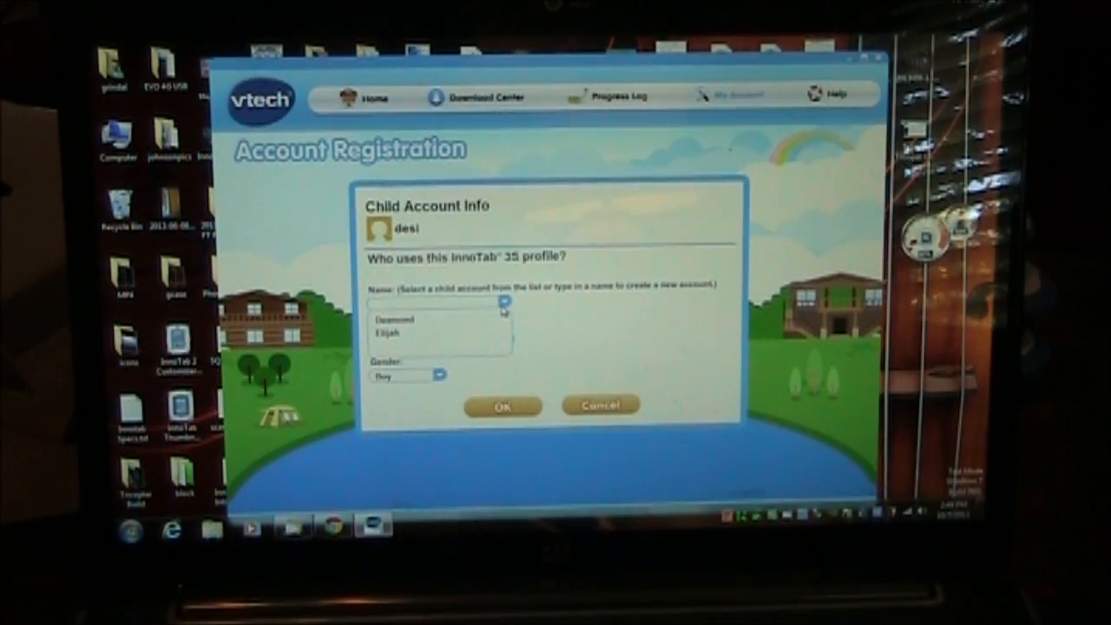
{"action": "left_click", "coordinate": [391, 330]}
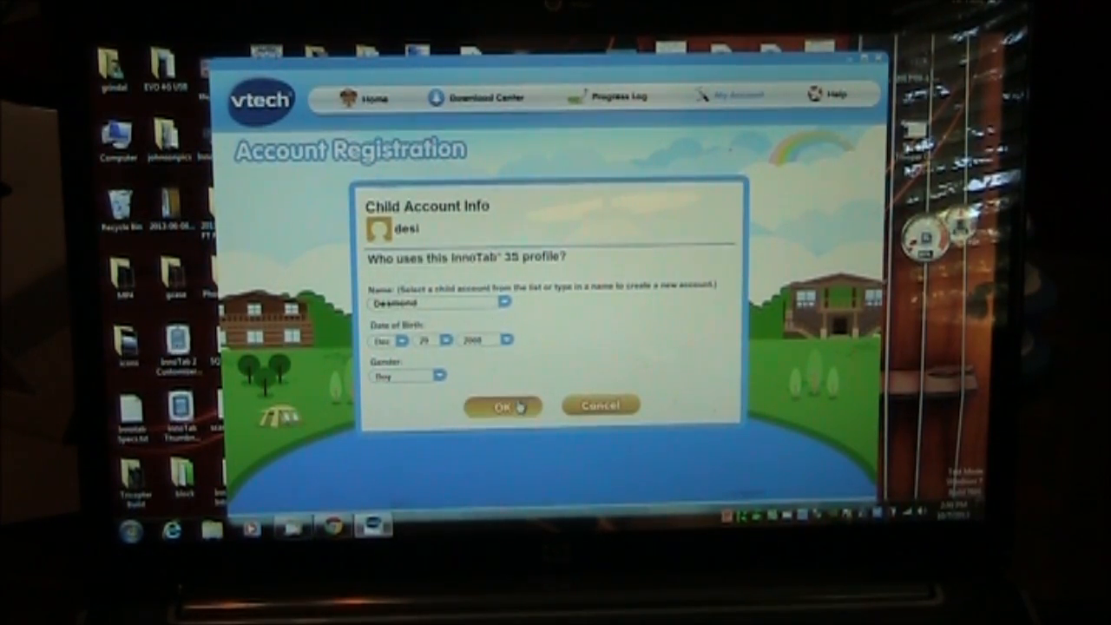
{"action": "left_click", "coordinate": [502, 406]}
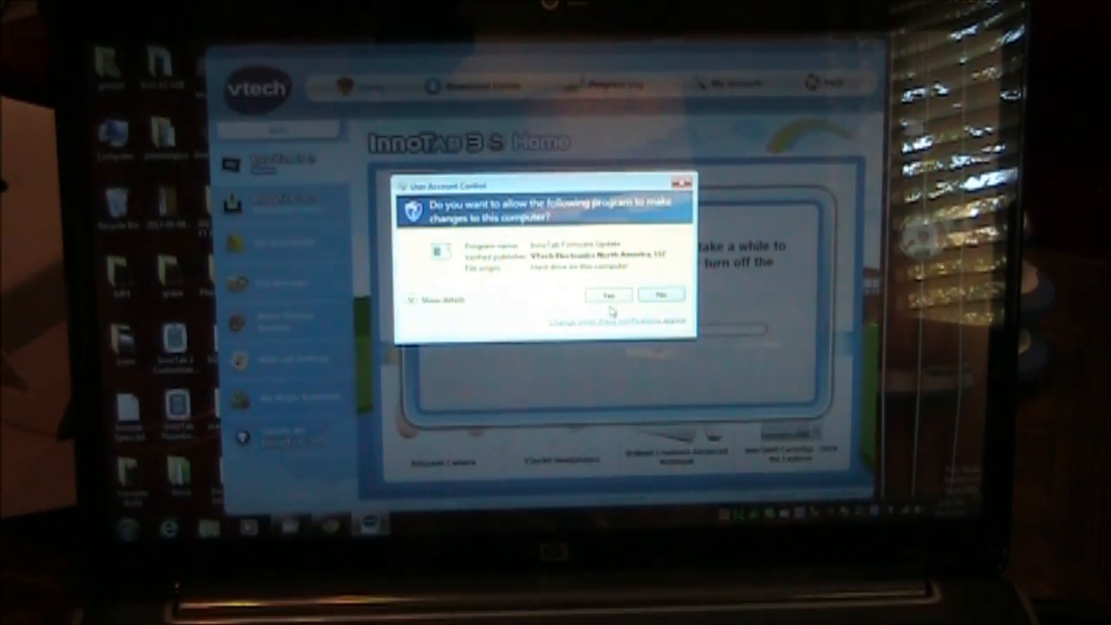
- Approve the User Account Control prompt so the firmware update runs
{"action": "left_click", "coordinate": [608, 294]}
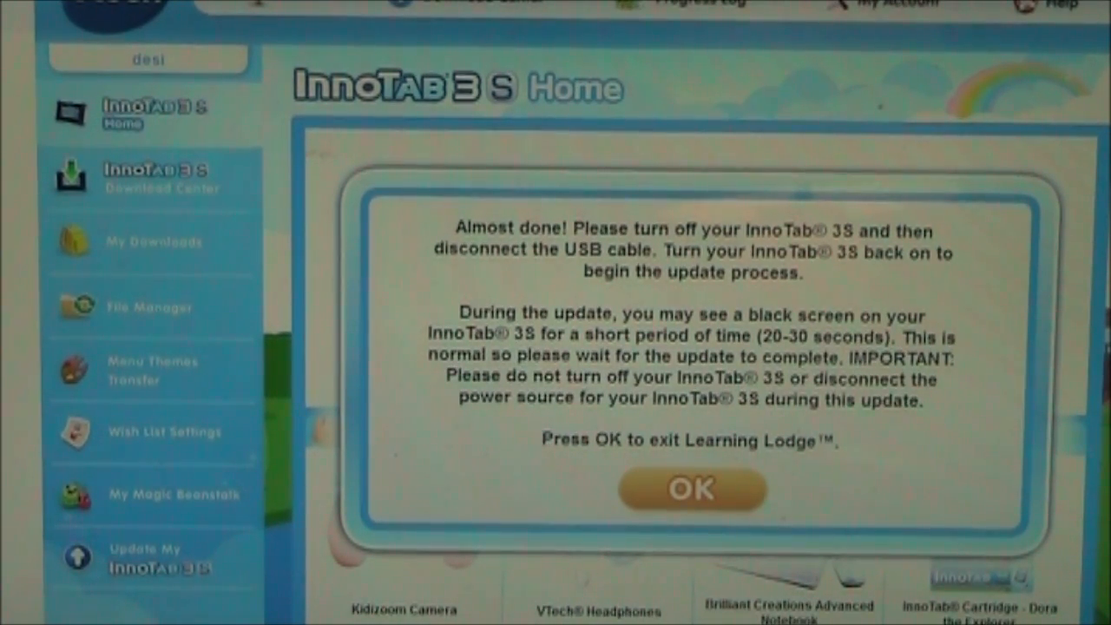
{"action": "mouse_move", "coordinate": [437, 517]}
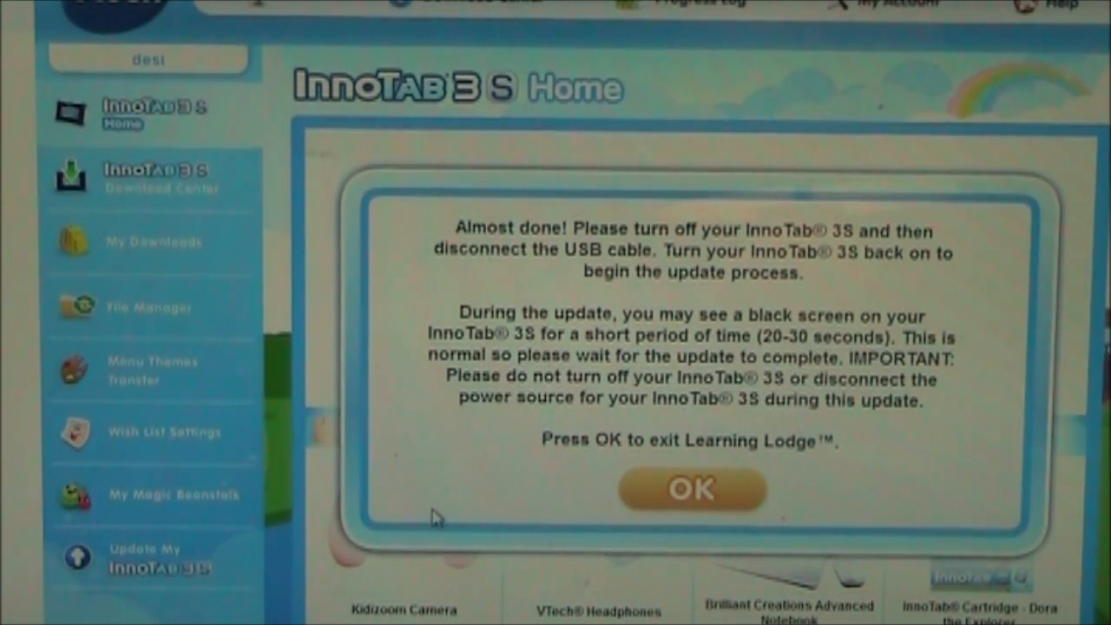
{"action": "mouse_move", "coordinate": [647, 478]}
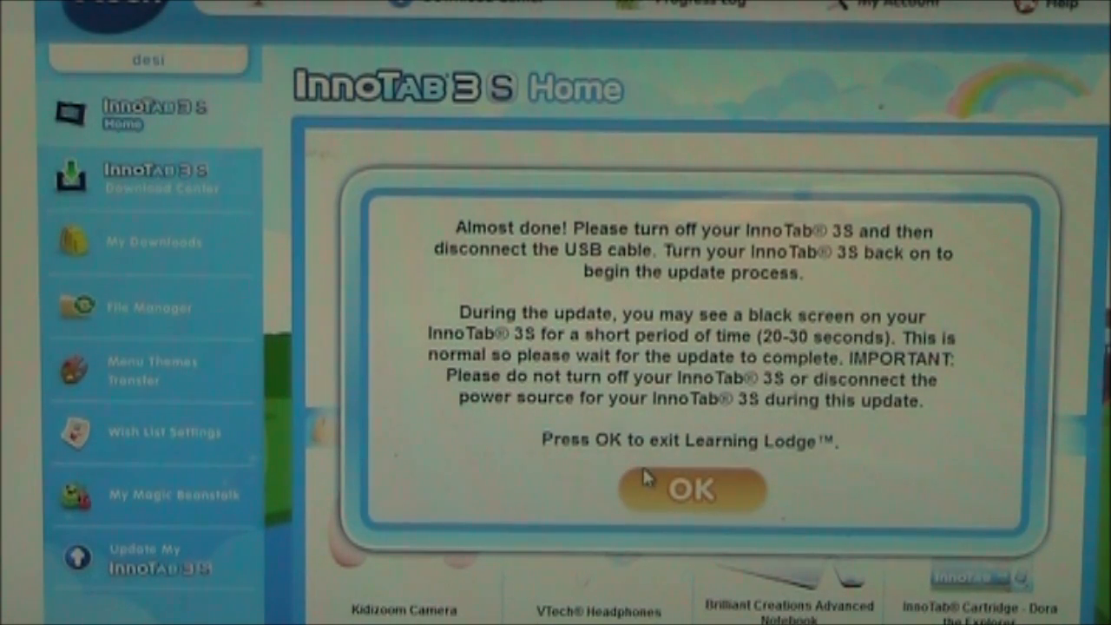